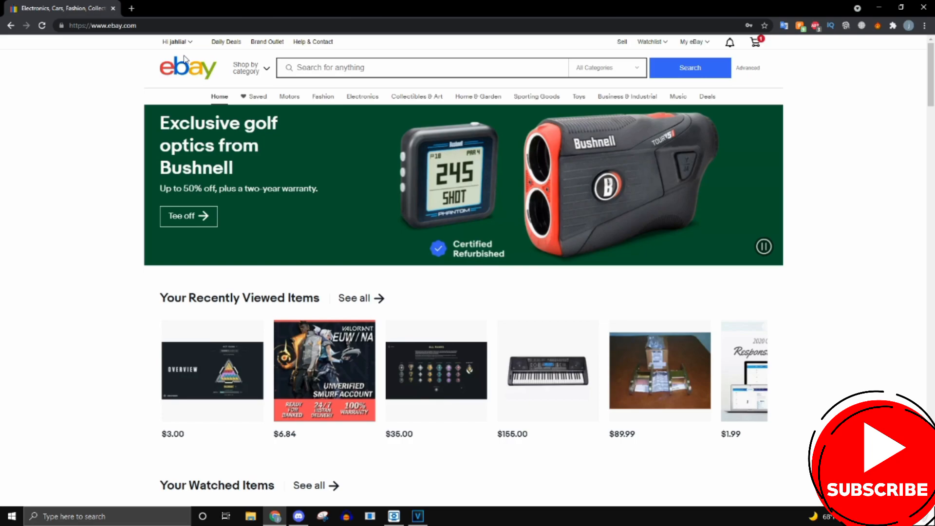
Step: Reach Account settings from the Hi <name> dropdown on the home page
left_click(175, 40)
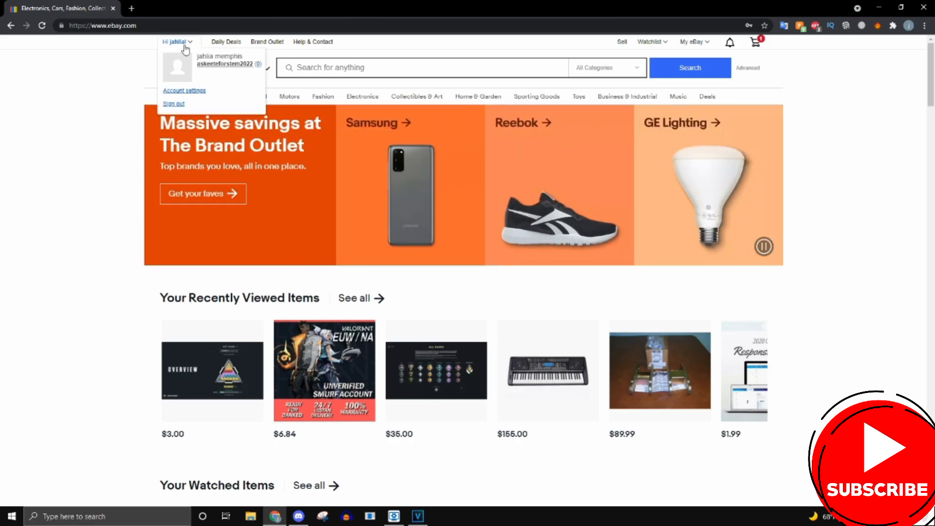
mouse_move(173, 50)
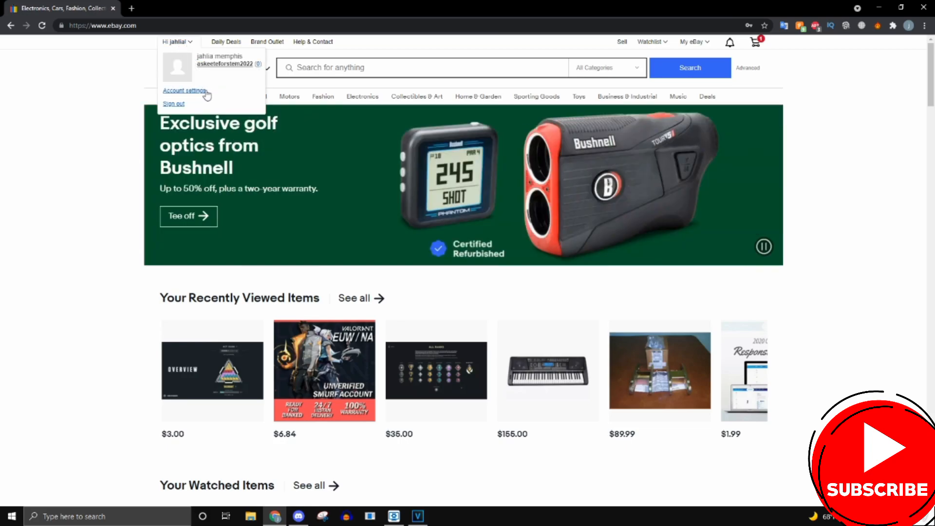
mouse_move(185, 91)
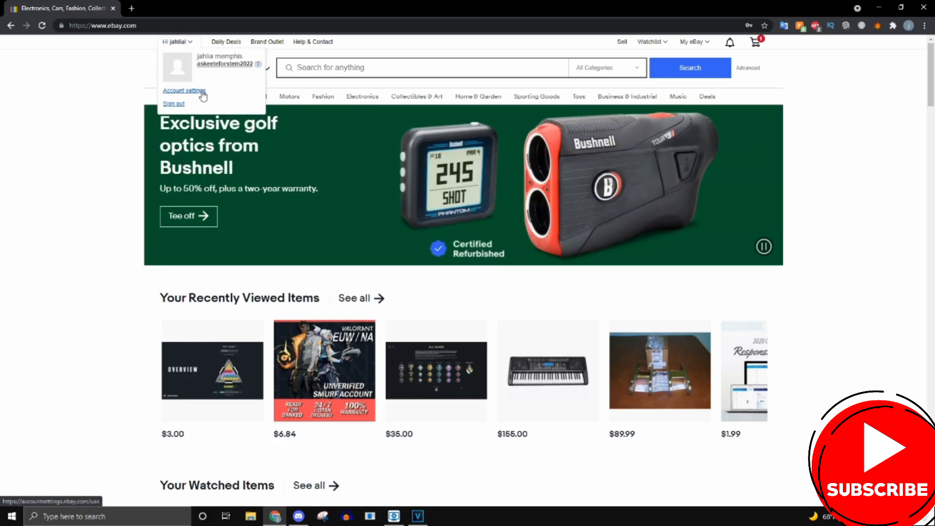
left_click(184, 89)
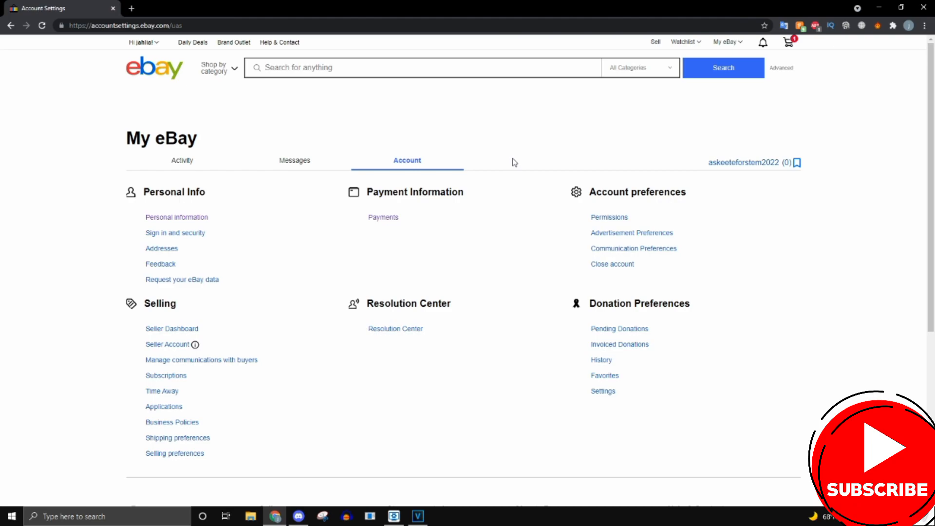
mouse_move(167, 192)
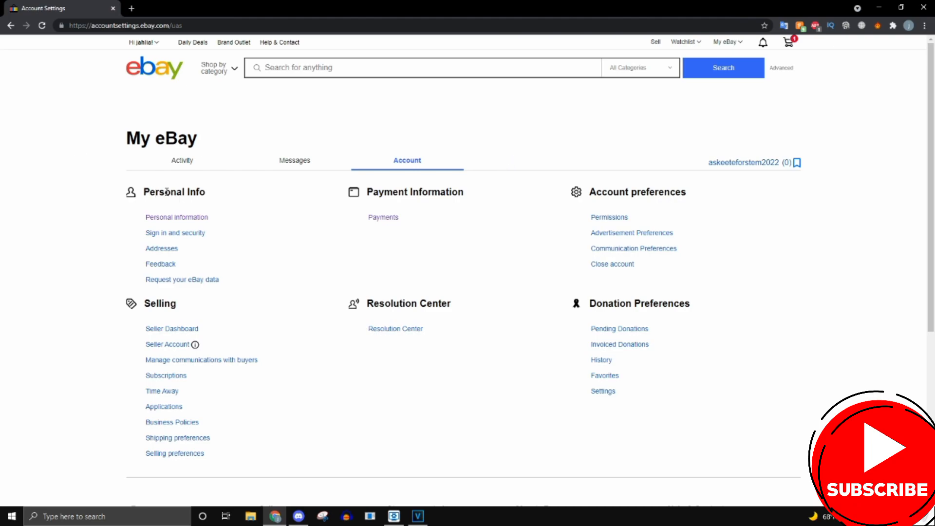
mouse_move(672, 205)
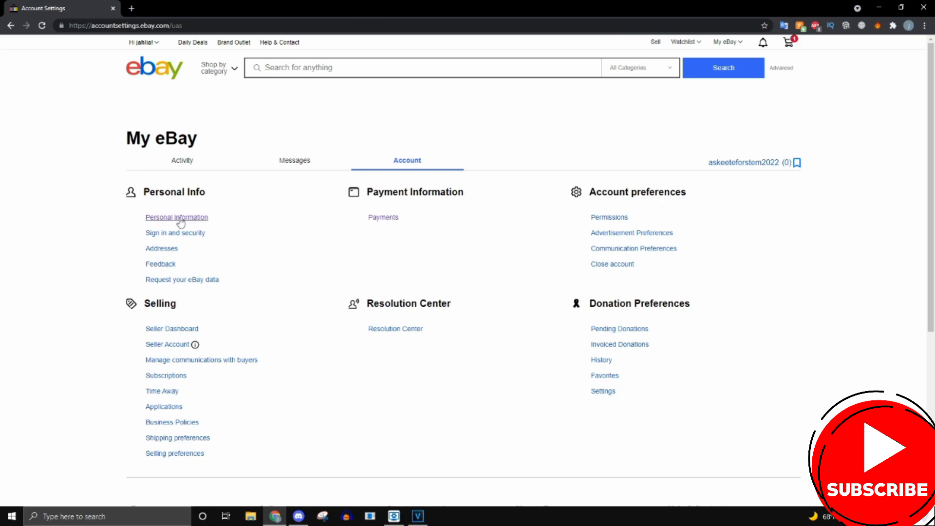
mouse_move(176, 217)
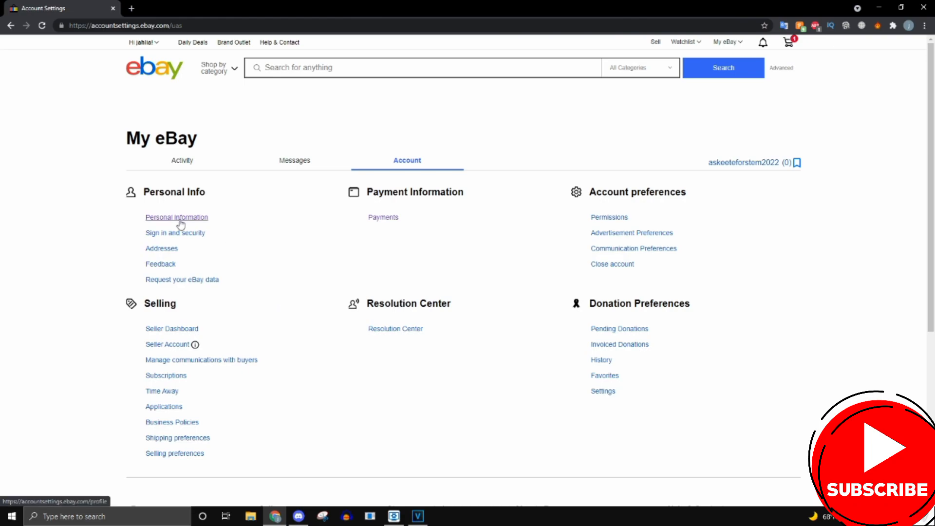
Step: View Personal information with username, account type, email and phone, then return to ebay.com
left_click(177, 217)
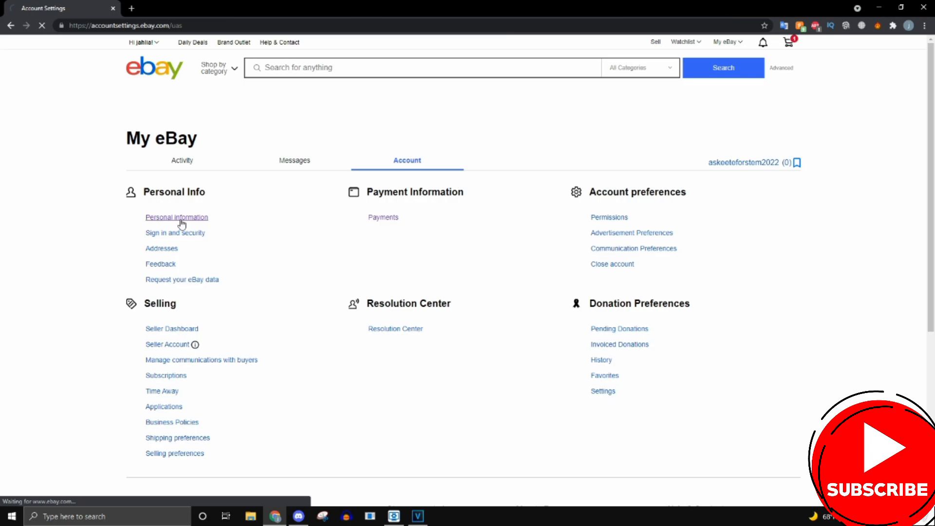
left_click(176, 217)
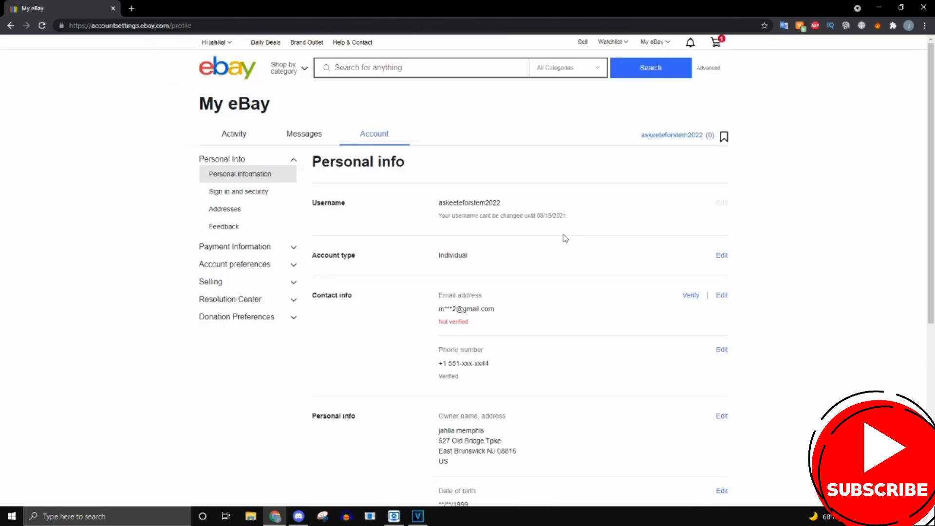
double_click(373, 162)
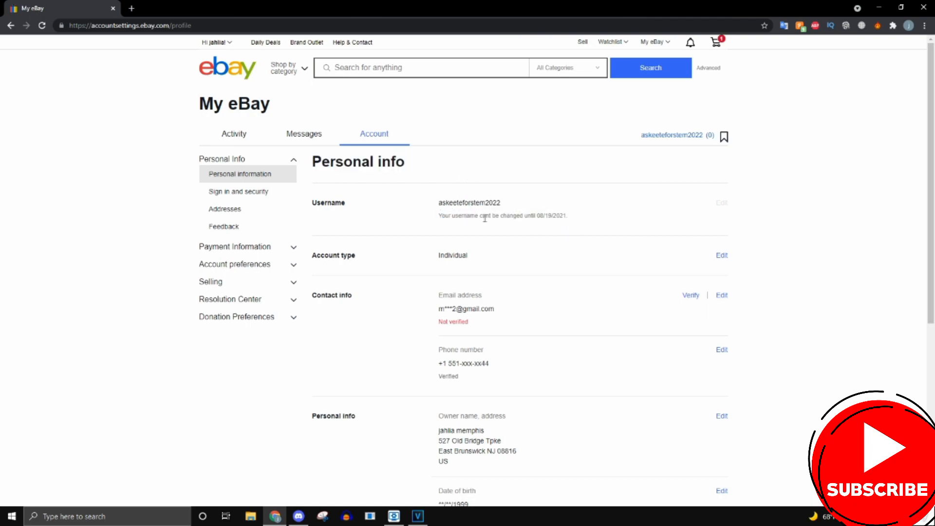
mouse_move(729, 212)
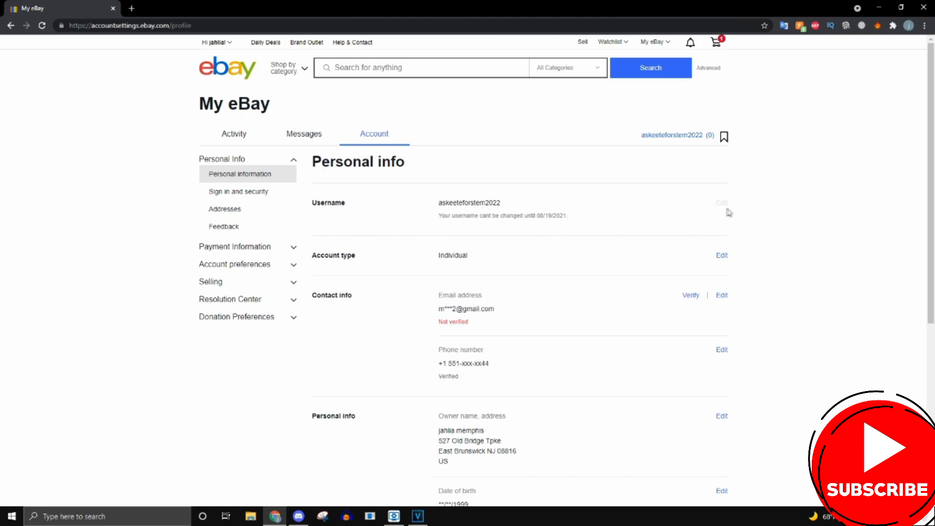
mouse_move(773, 199)
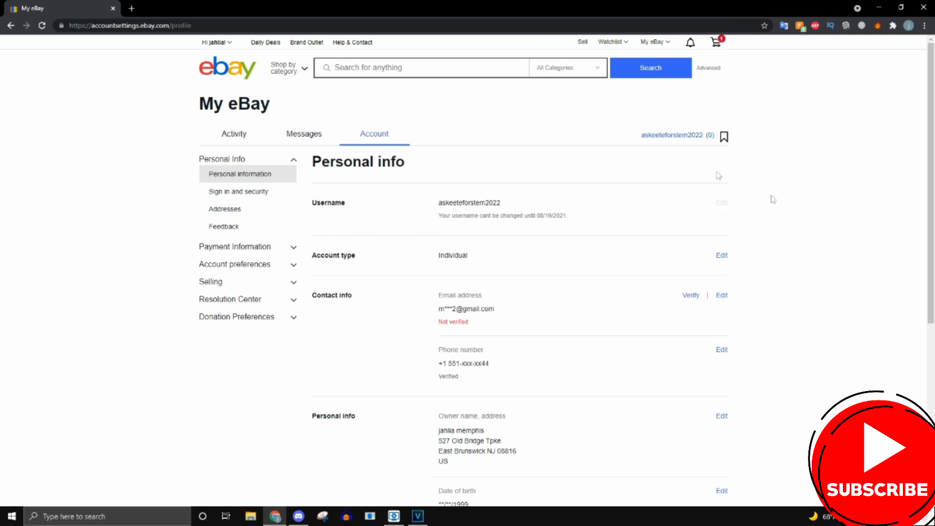
mouse_move(751, 203)
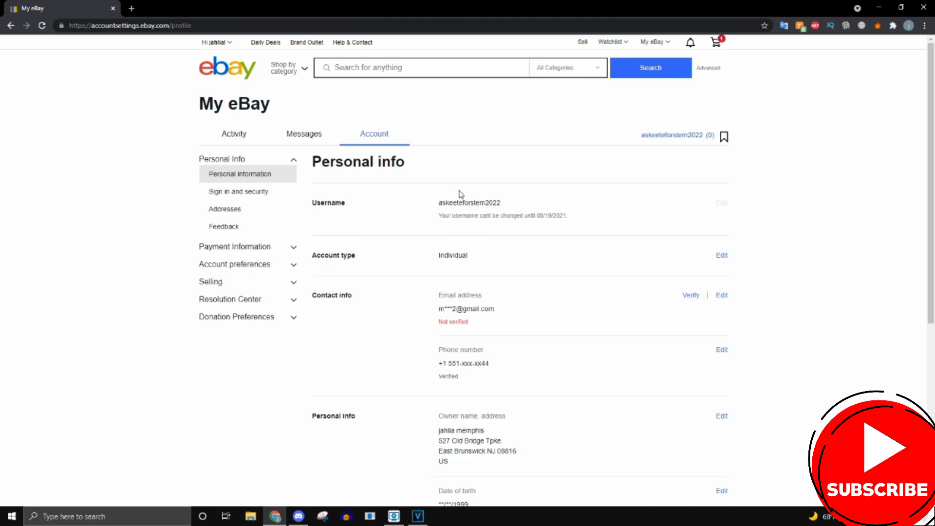
mouse_move(460, 197)
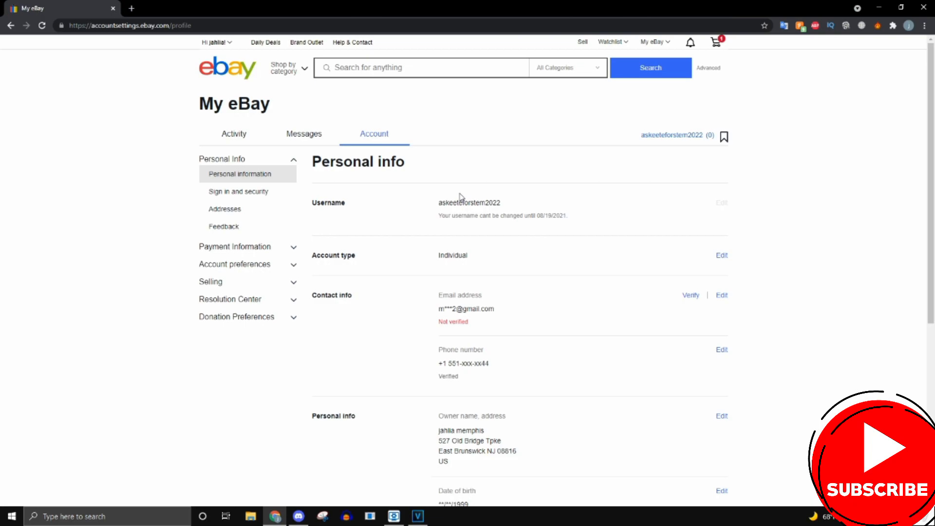
mouse_move(474, 194)
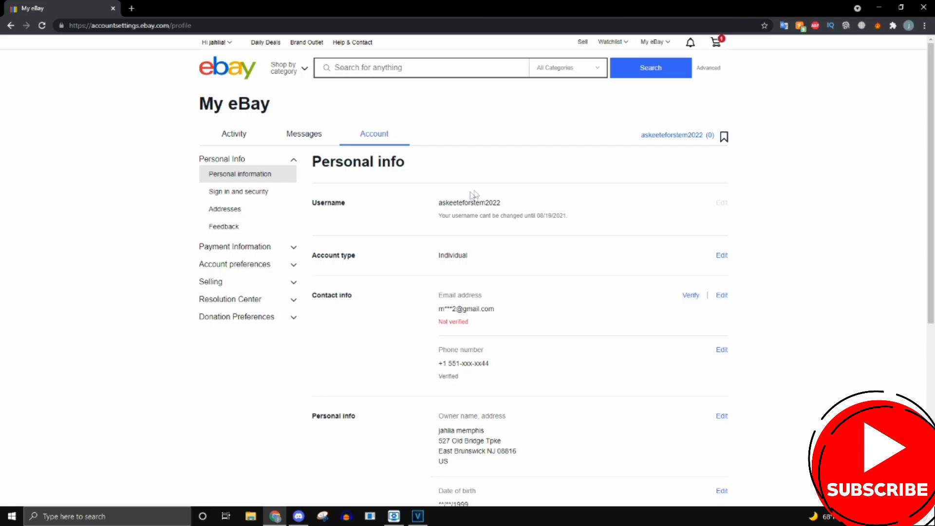
left_click(226, 68)
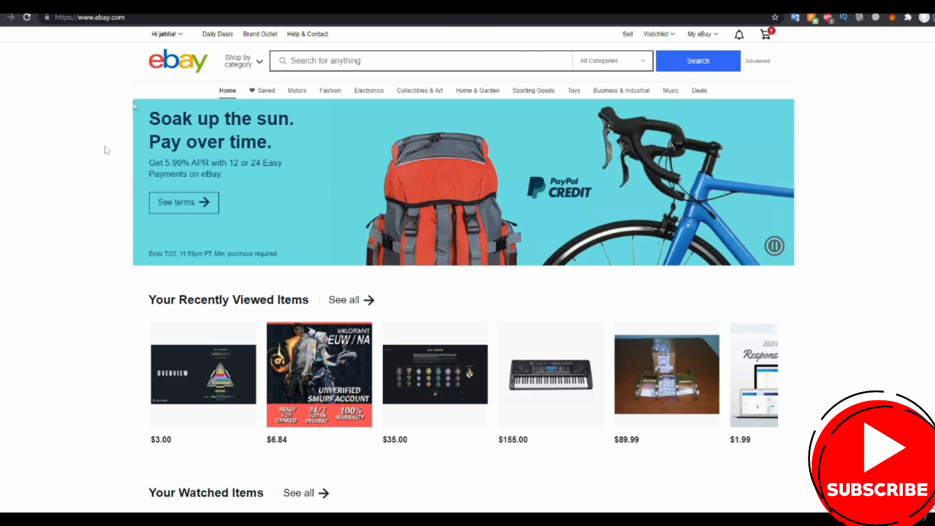
Step: Return to the Personal information page via the Hi <name> dropdown and Account settings
left_click(166, 34)
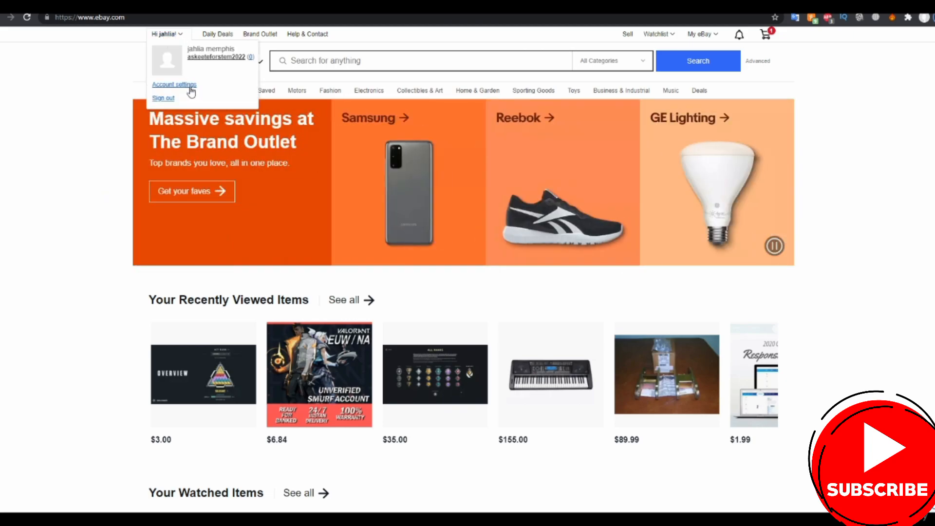
left_click(173, 84)
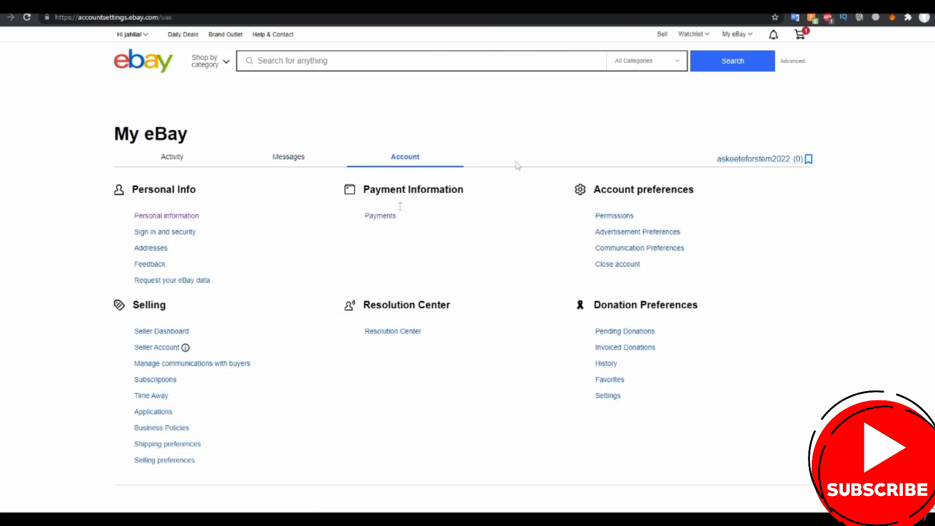
left_click(167, 215)
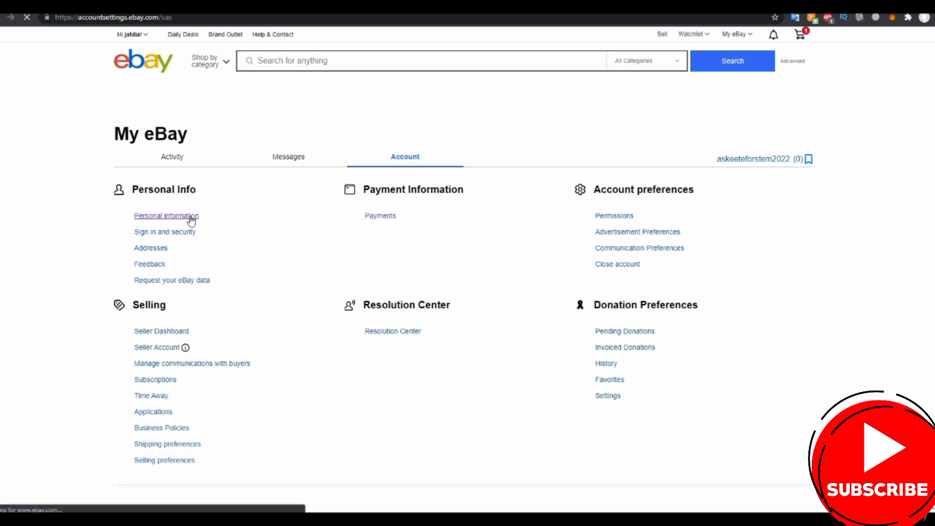
left_click(167, 215)
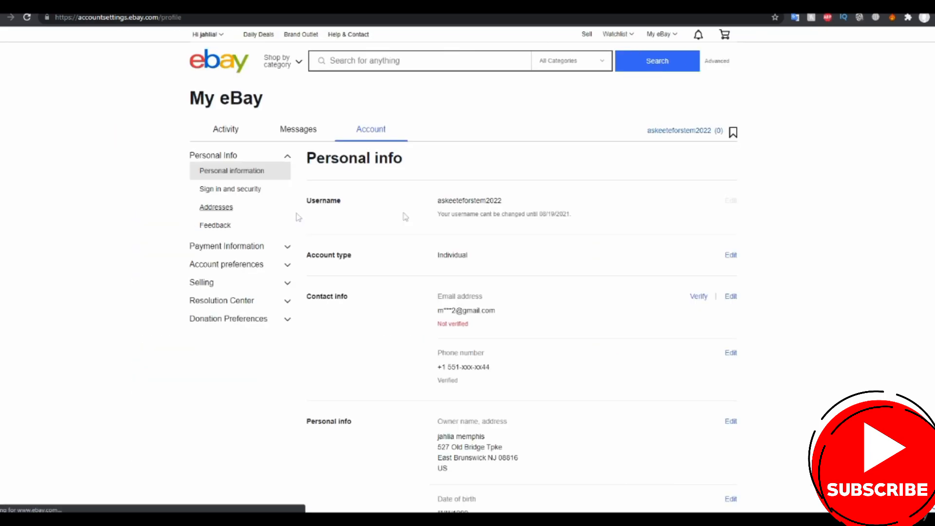
Step: Scroll down to show owner name and address, date of birth, SSN ID and issuing country
scroll("down", 3)
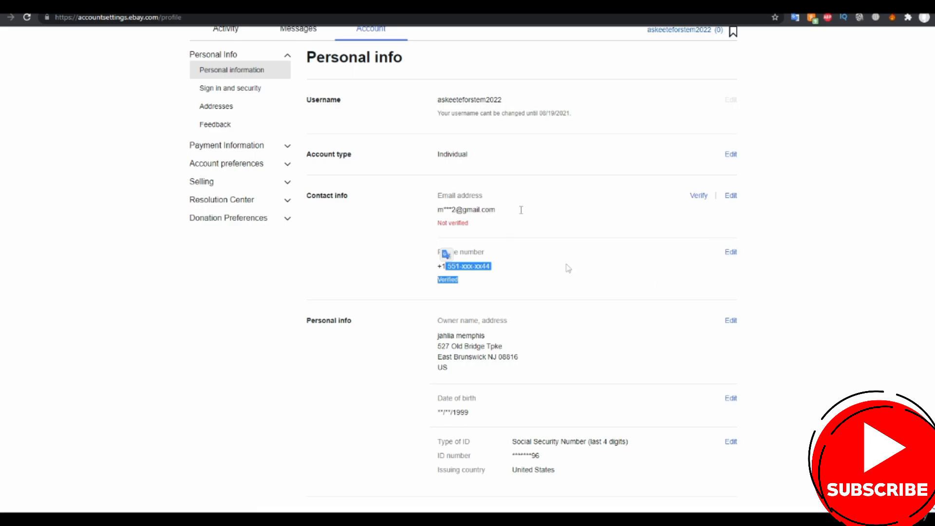
scroll("down", 3)
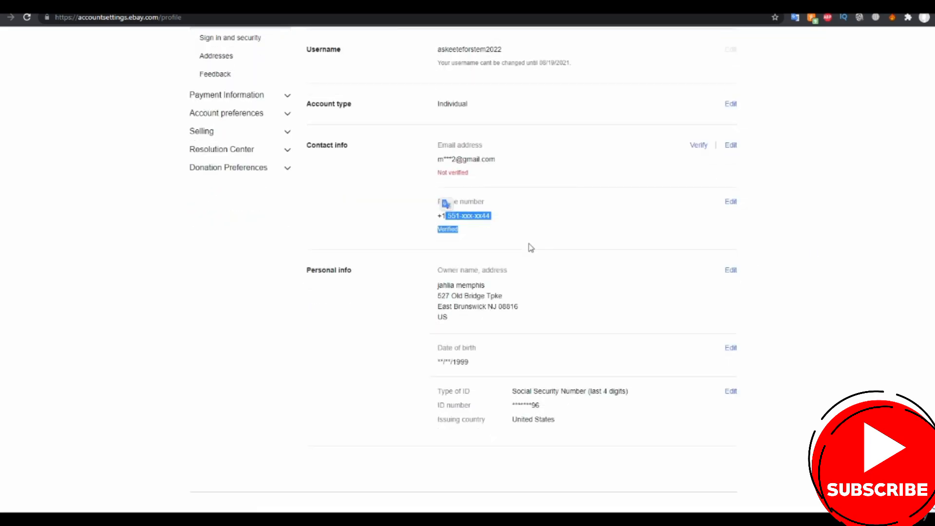
scroll("down", 3)
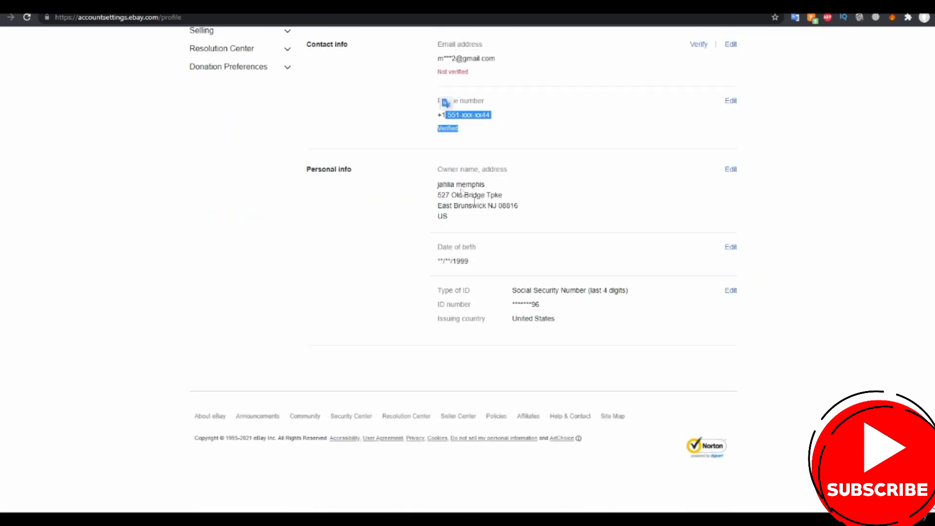
scroll("up", 3)
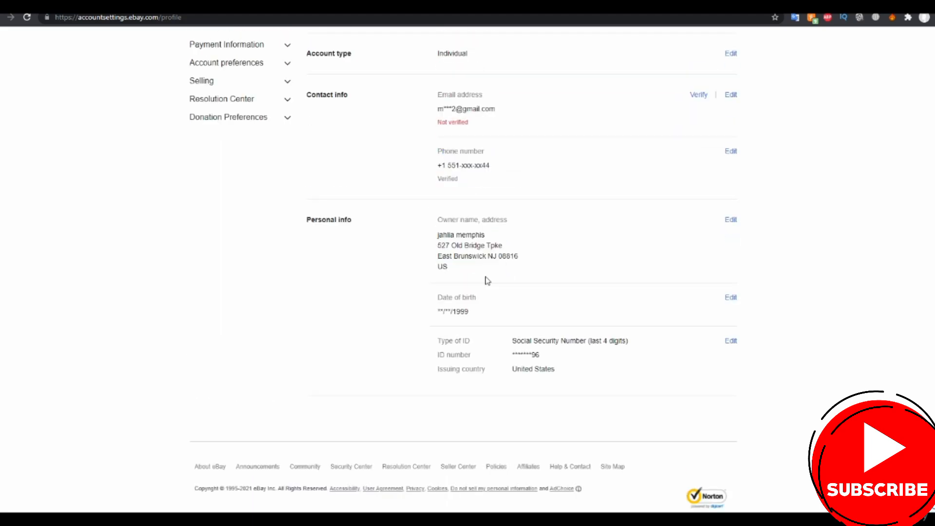
mouse_move(410, 321)
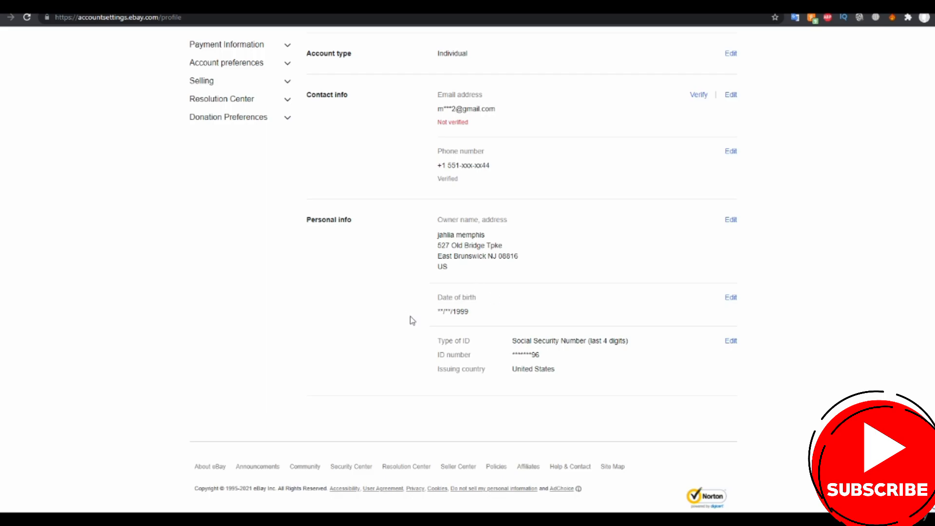
scroll("down", 3)
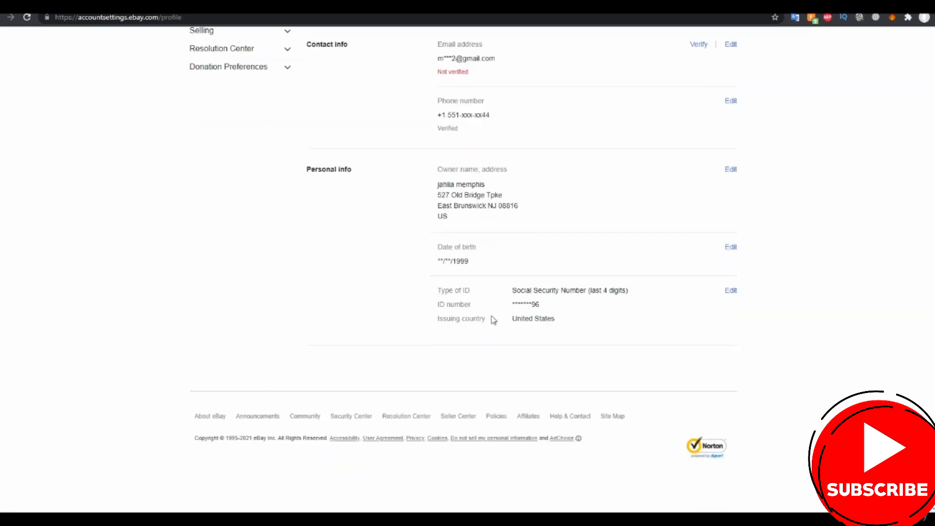
double_click(524, 304)
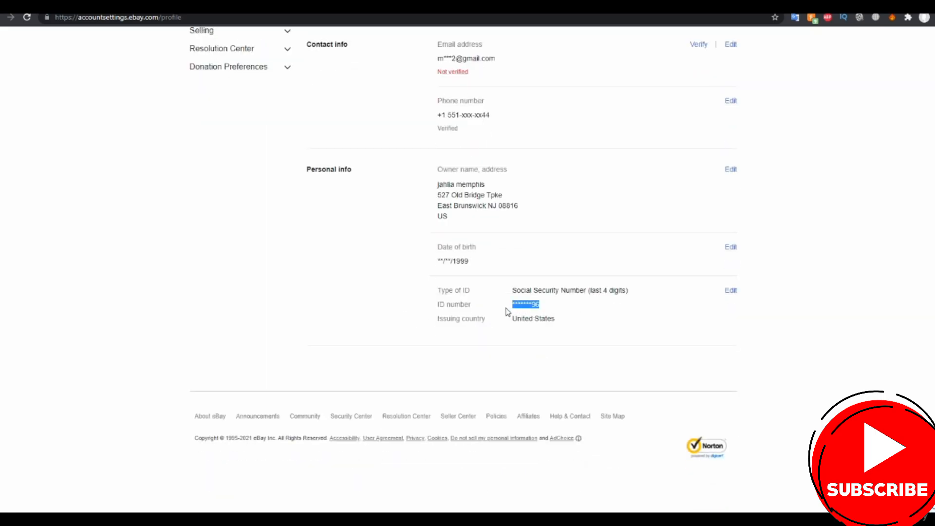
mouse_move(503, 309)
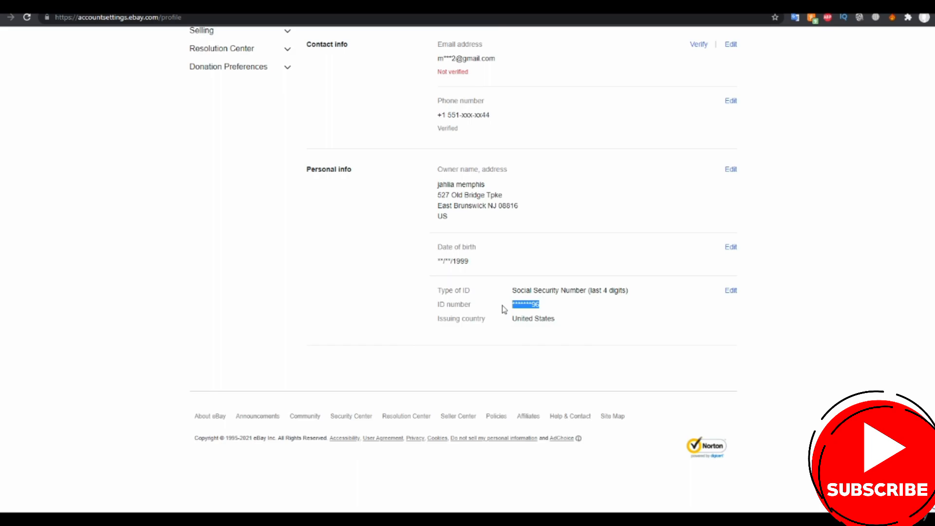
mouse_move(573, 271)
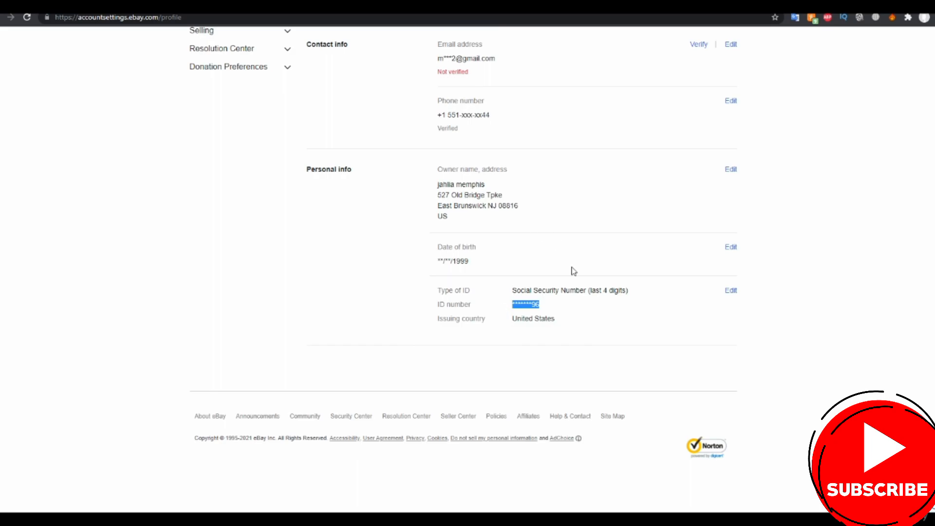